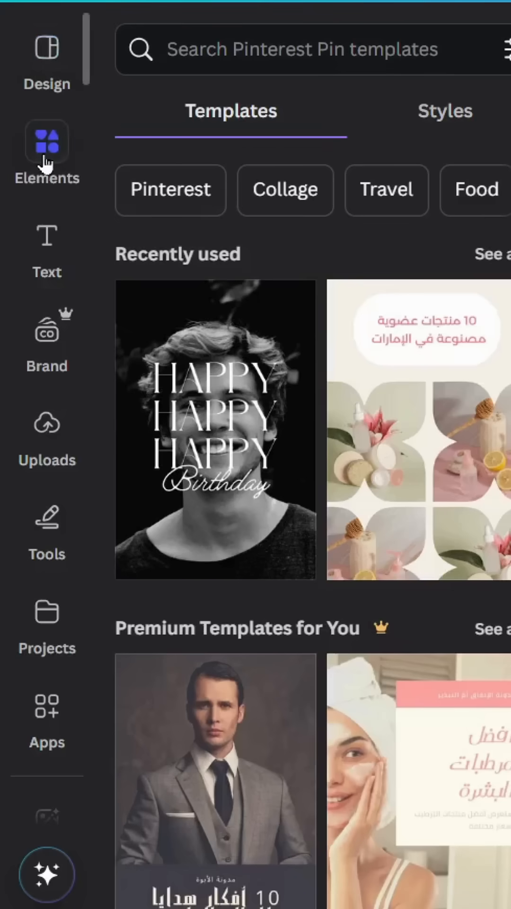
# Search the Elements library for 'splatter' and filter to Graphics results
pyautogui.click(46, 141)
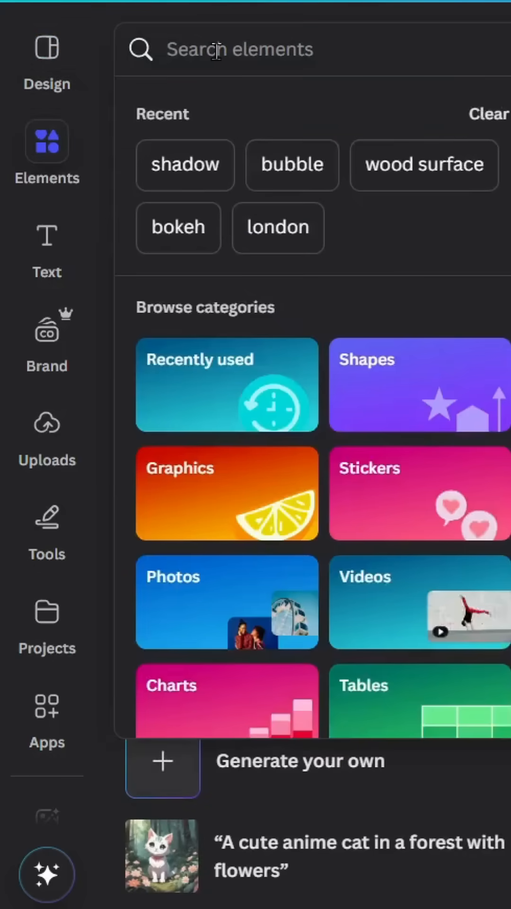
pyautogui.write('splatter')
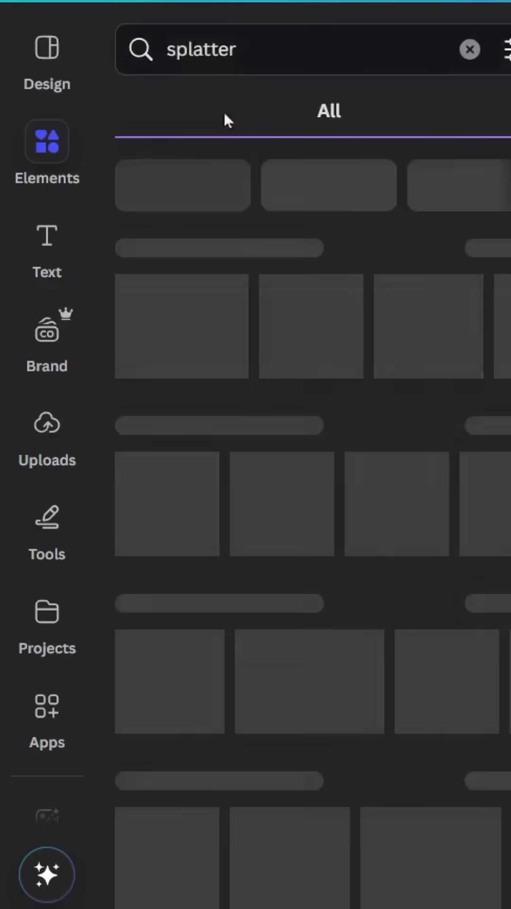
pyautogui.click(209, 110)
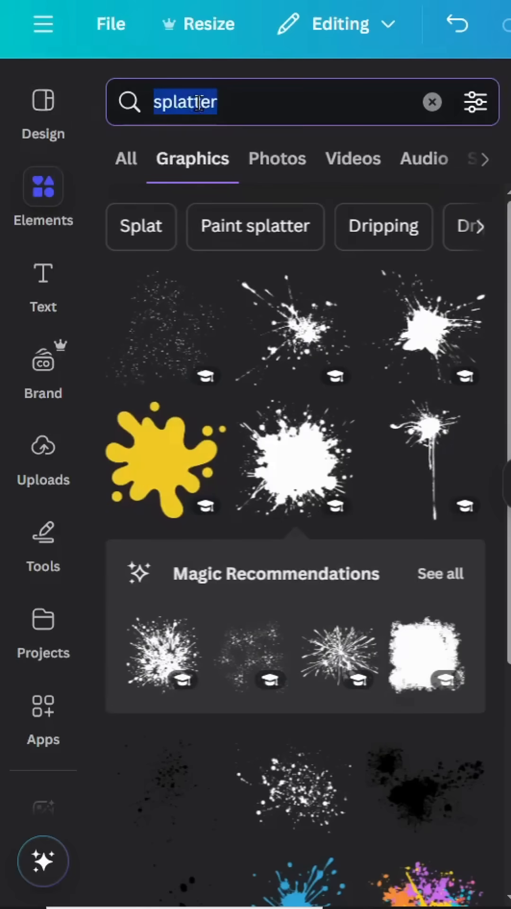
# Add a curve brush stroke, colour it white and stretch it wider across the splatter
pyautogui.write('cu')
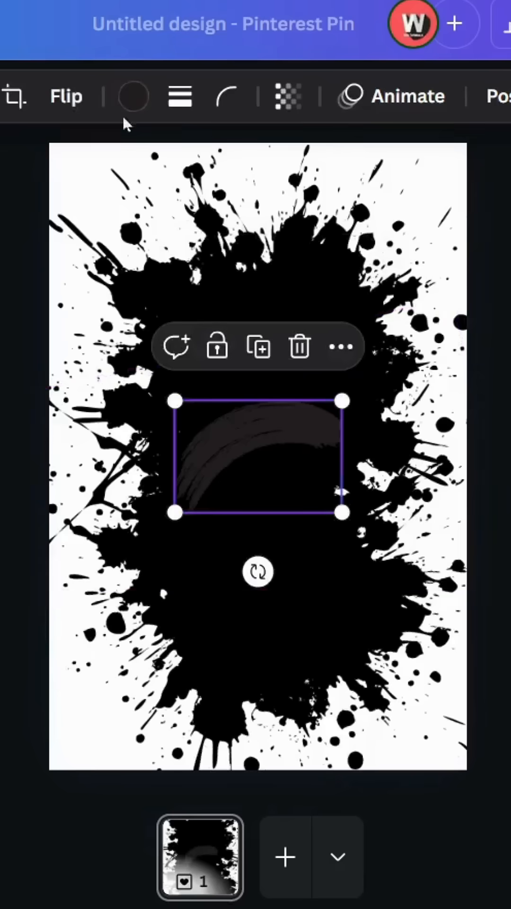
pyautogui.click(133, 96)
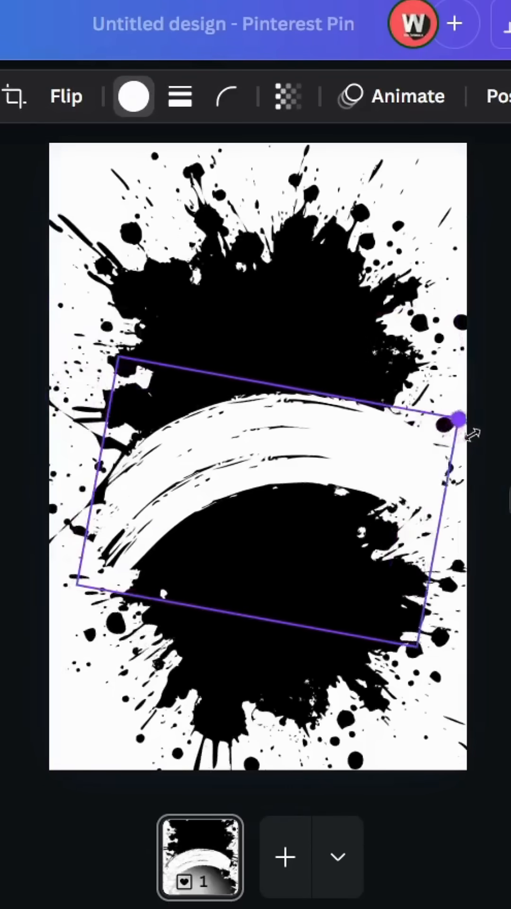
pyautogui.moveTo(461, 419); pyautogui.dragTo(470, 452)
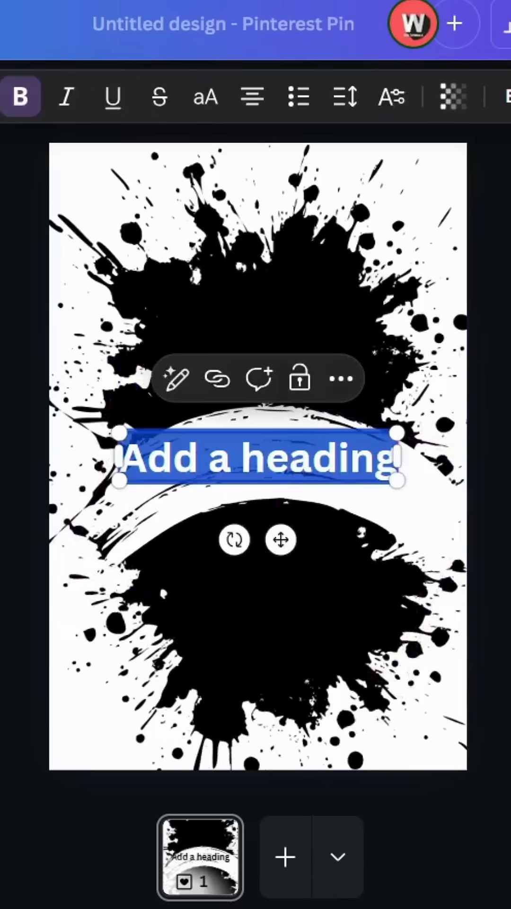
# Change the heading text to MALAYSIA
pyautogui.write('MALA')
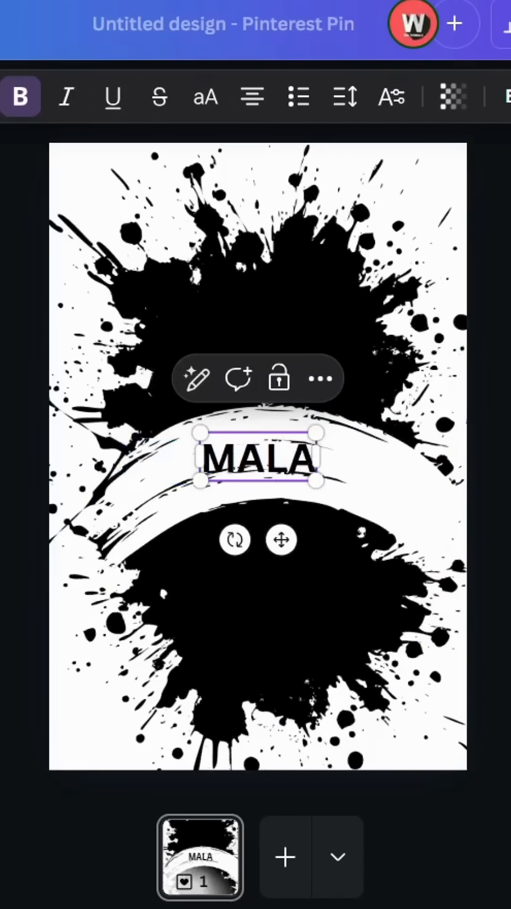
pyautogui.write('YSIA')
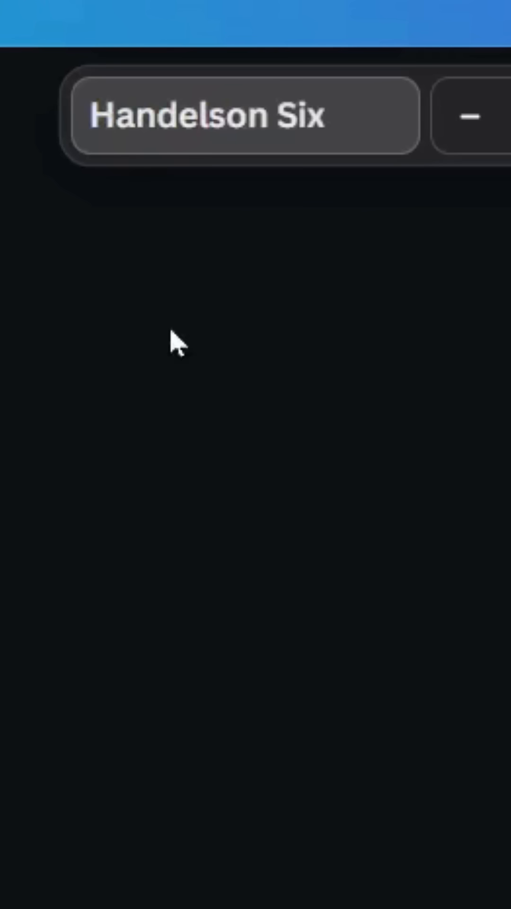
pyautogui.moveTo(322, 177)
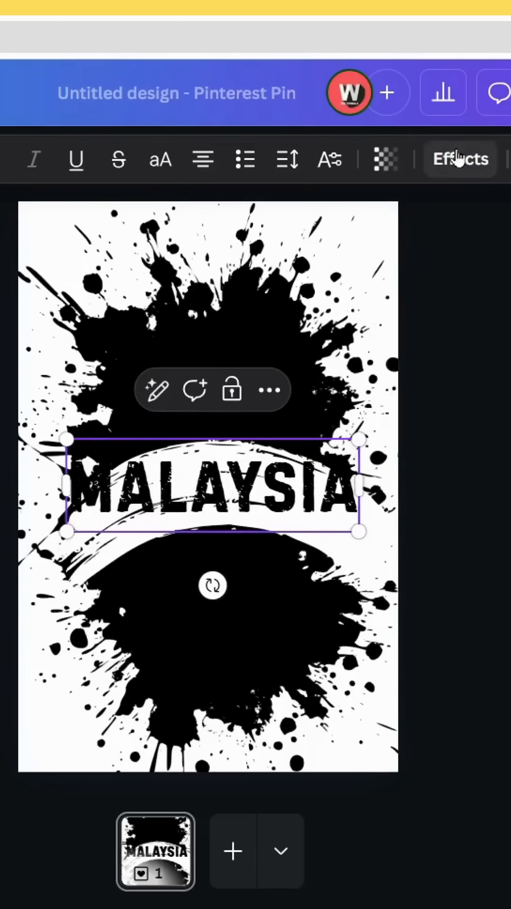
# Apply the Curve shape effect to MALAYSIA with a strength of about 80
pyautogui.click(460, 159)
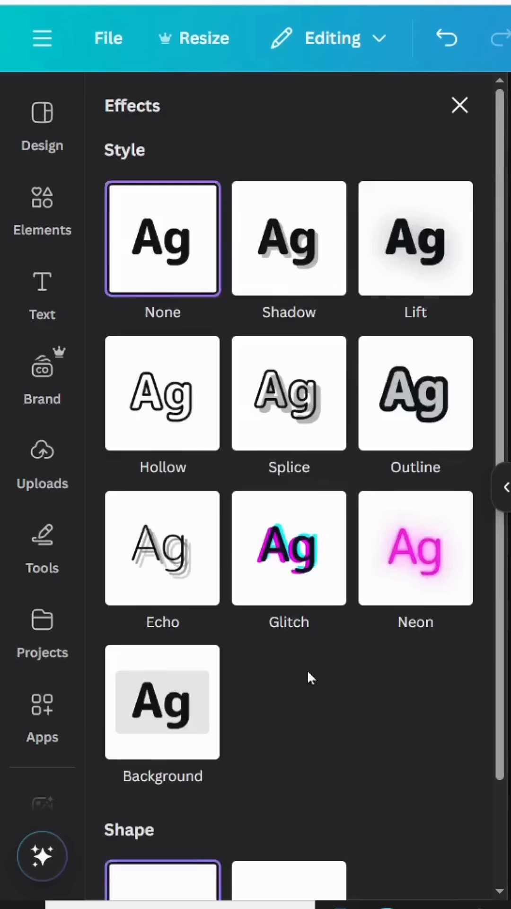
pyautogui.scroll(-3)
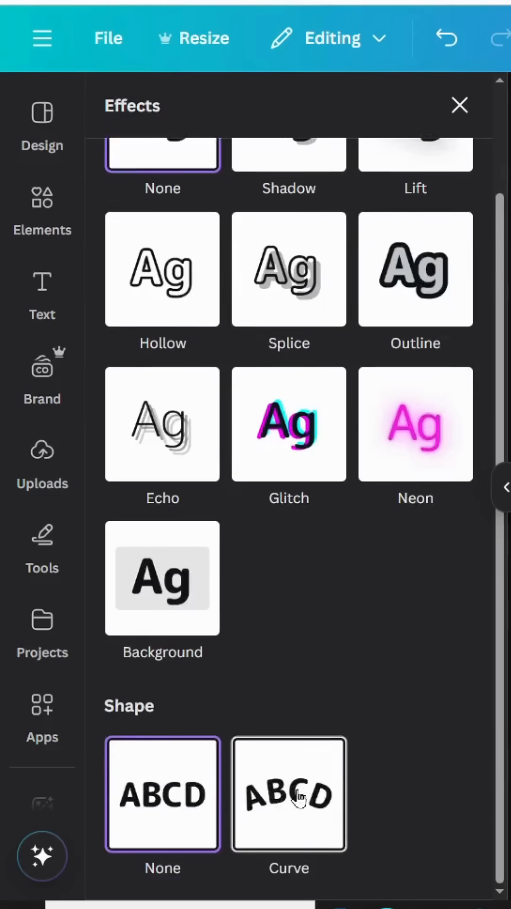
pyautogui.click(289, 794)
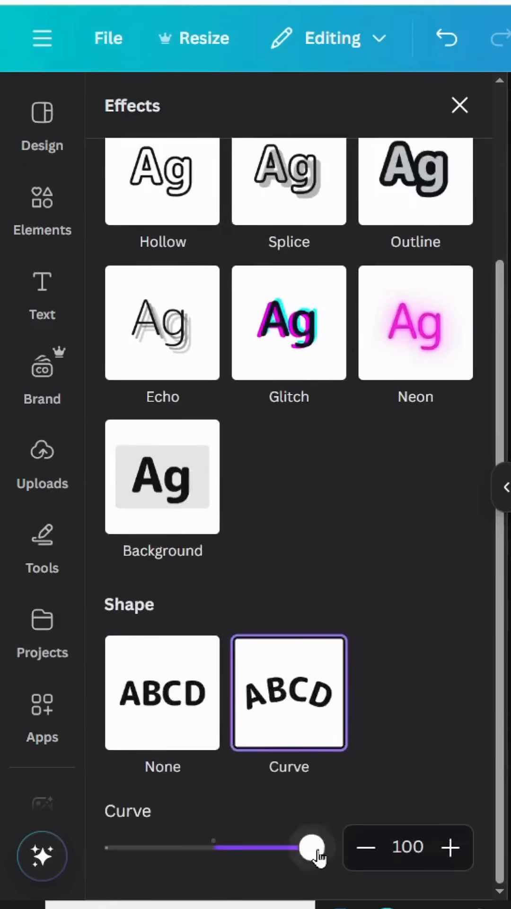
pyautogui.moveTo(314, 846); pyautogui.dragTo(295, 846)
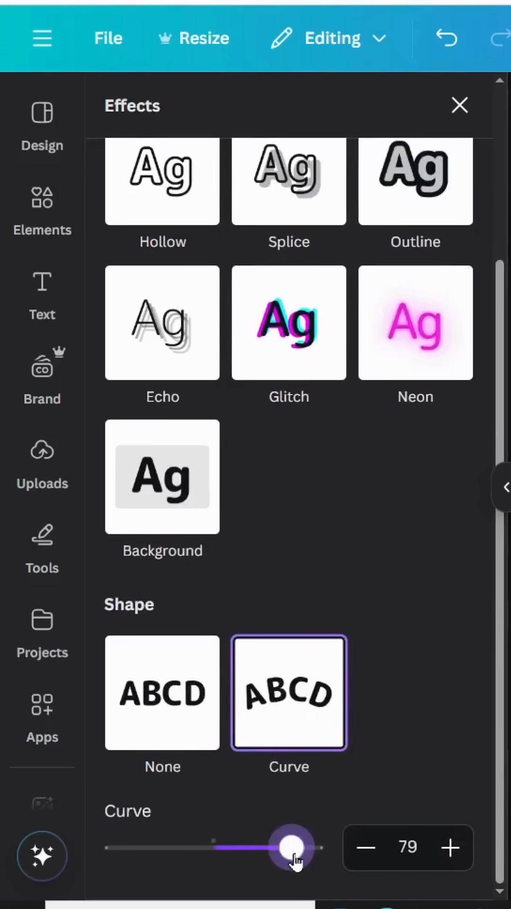
pyautogui.moveTo(290, 847); pyautogui.dragTo(298, 847)
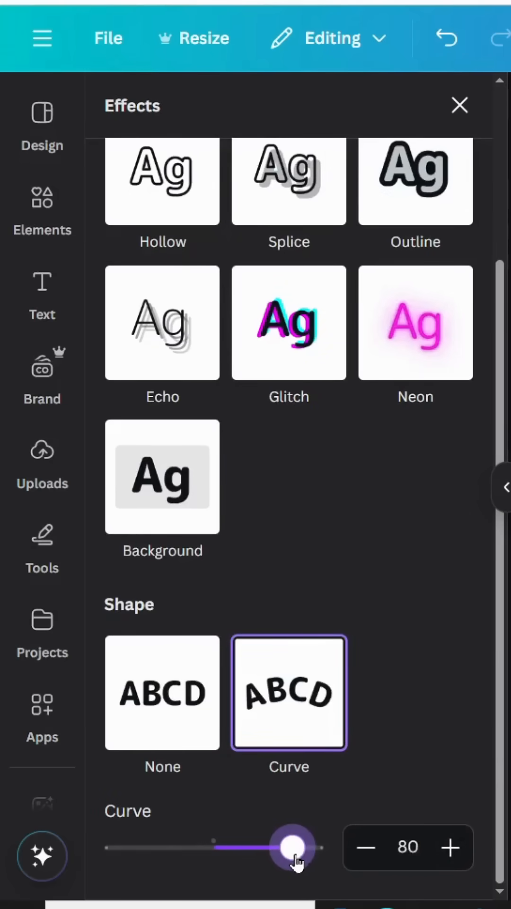
pyautogui.click(459, 105)
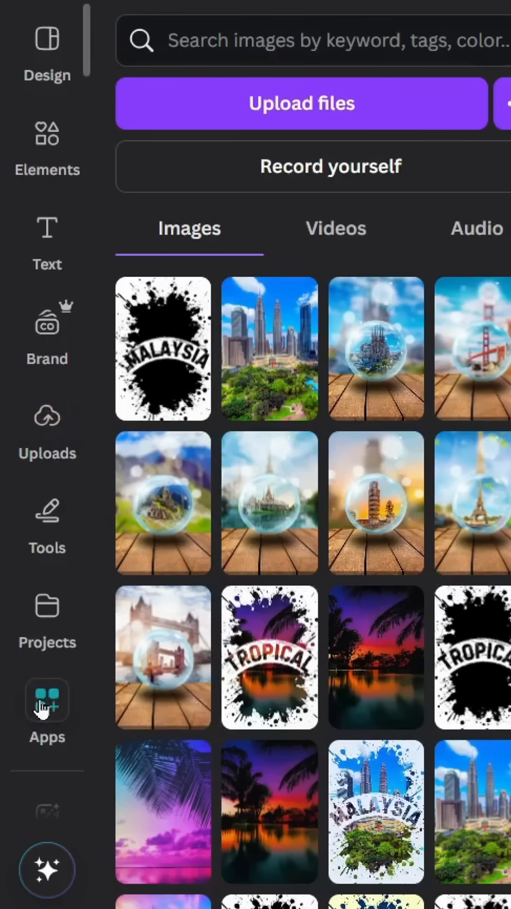
# Find Blend Image in Apps and launch it with the splatter design as top layer
pyautogui.click(47, 701)
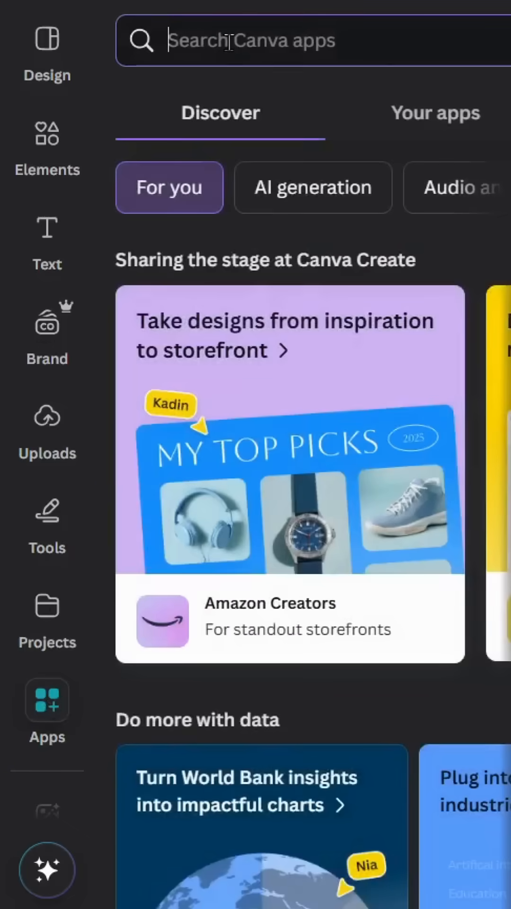
pyautogui.write('BLEN')
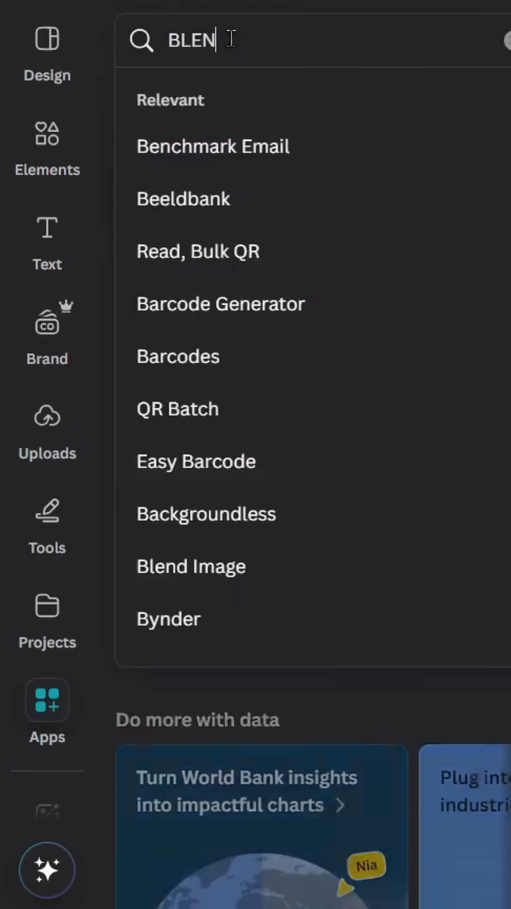
pyautogui.click(190, 567)
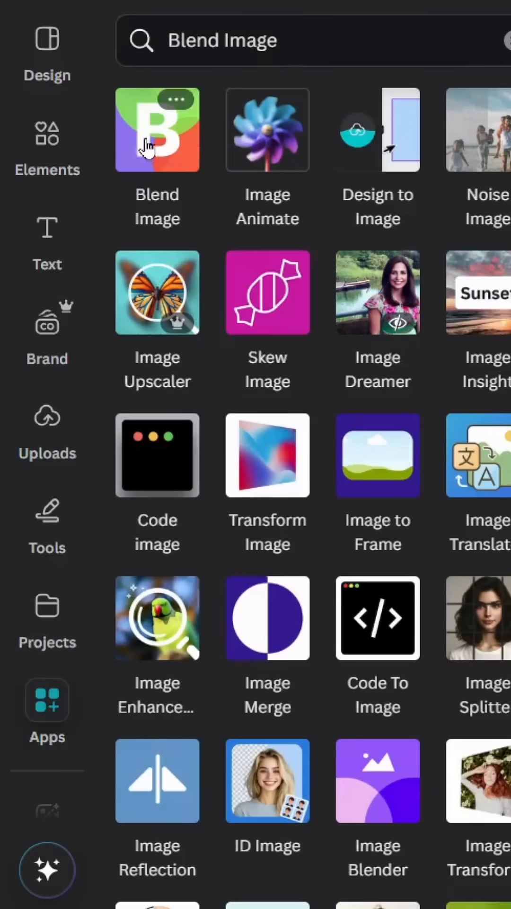
pyautogui.click(156, 129)
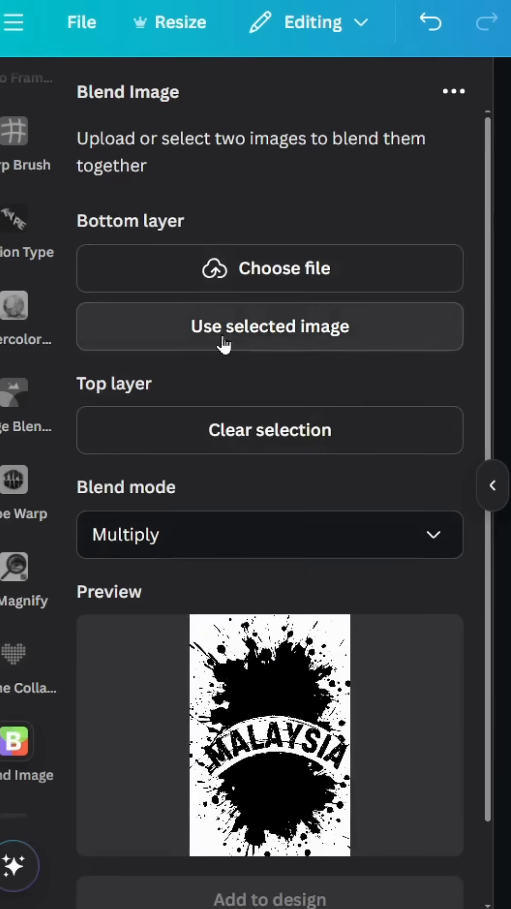
# Set the skyline photo as bottom layer, blend in Screen mode and add to design
pyautogui.click(269, 326)
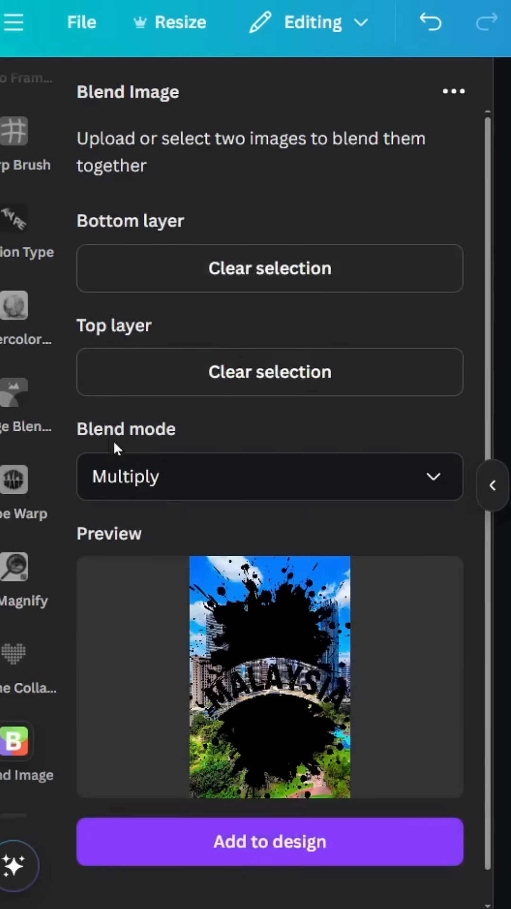
pyautogui.click(269, 476)
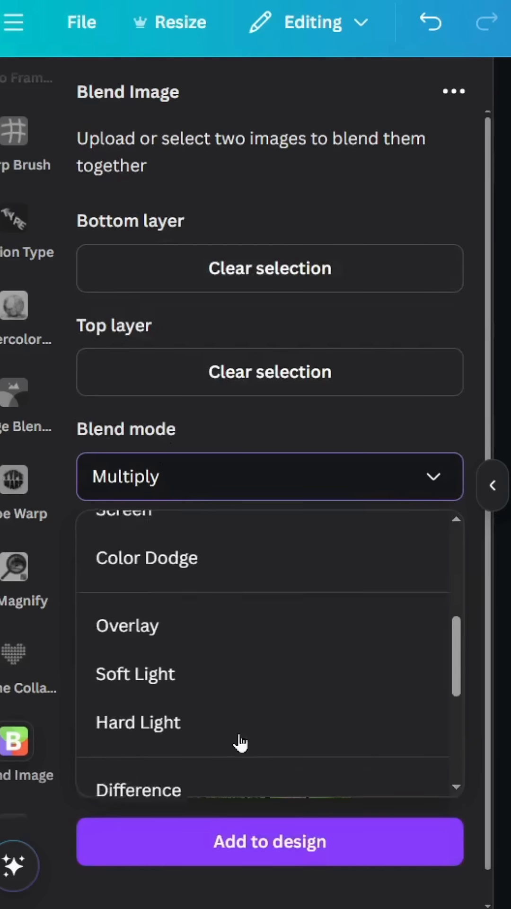
pyautogui.click(122, 512)
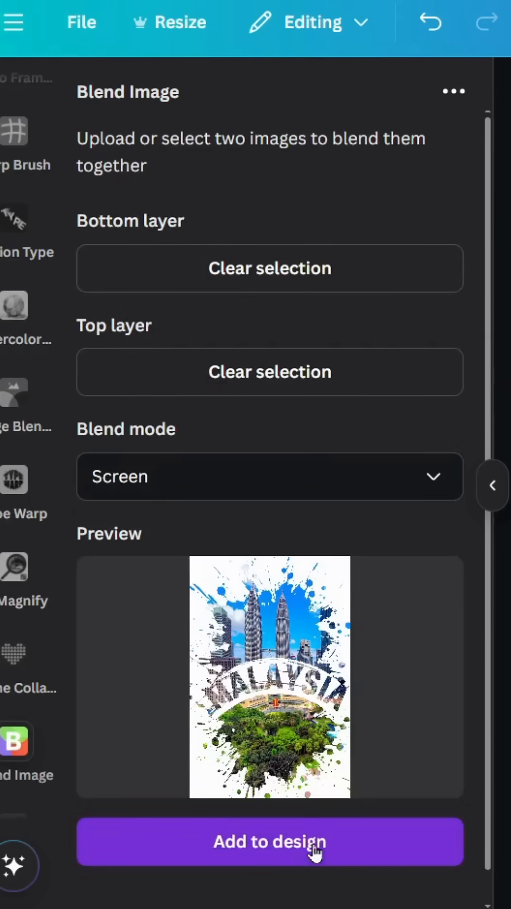
pyautogui.click(269, 842)
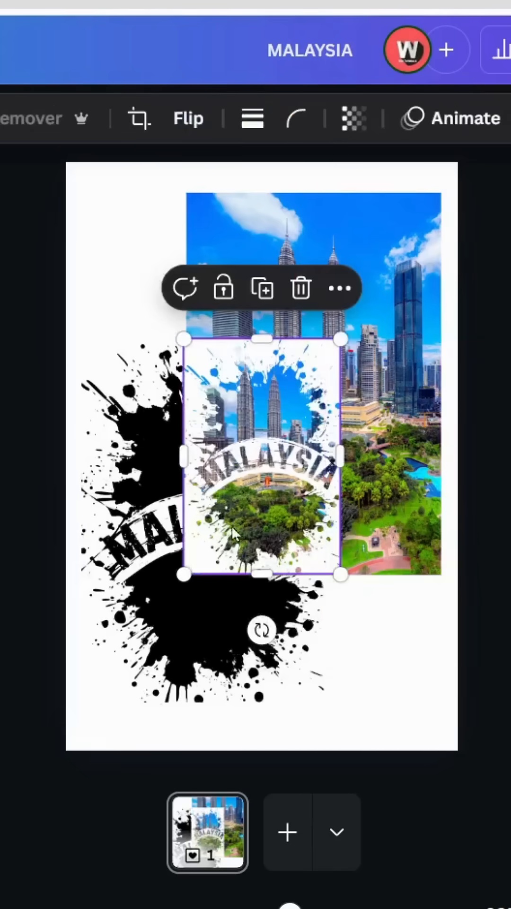